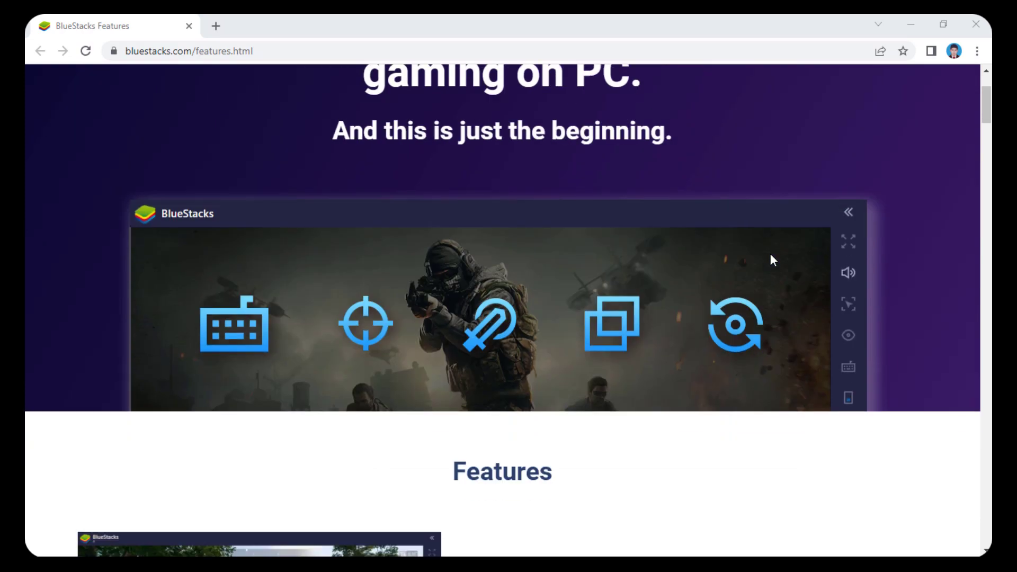
Step: Scroll through the BlueStacks features page from MOBA Mode down to the Script section
{"action": "scroll", "scroll_direction": "down", "scroll_amount": 3}
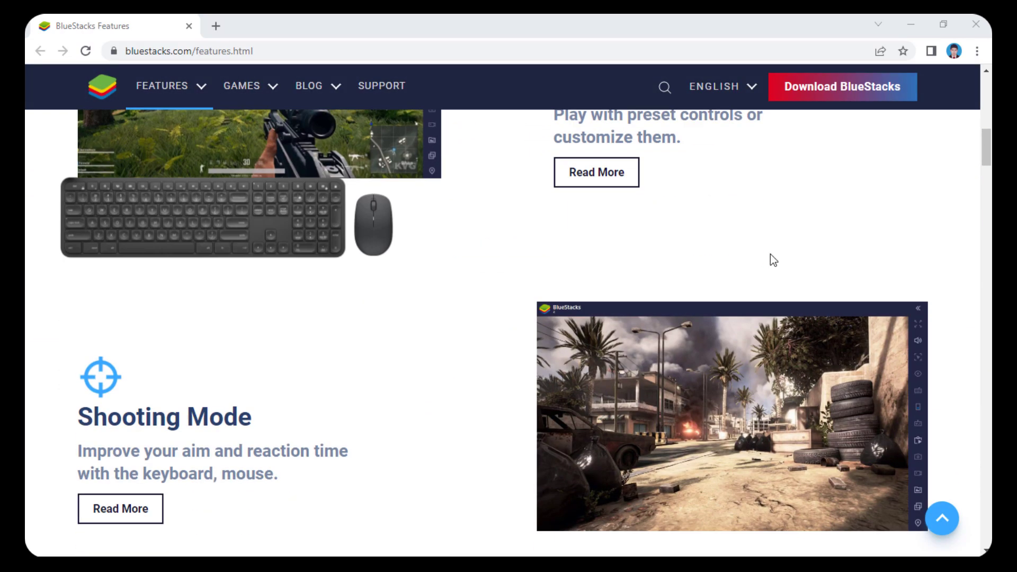
{"action": "scroll", "scroll_direction": "down", "scroll_amount": 3}
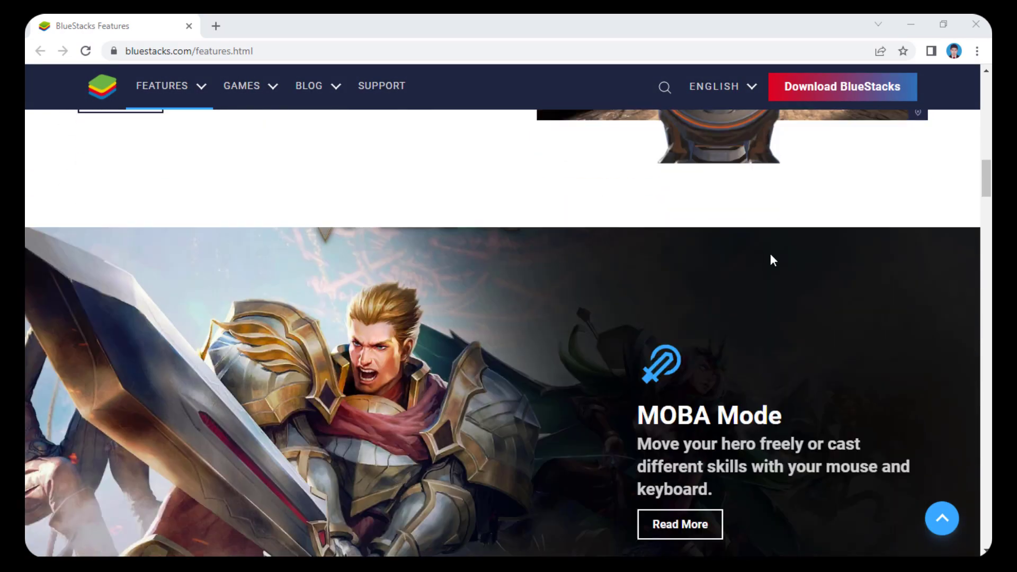
{"action": "scroll", "scroll_direction": "down", "scroll_amount": 3}
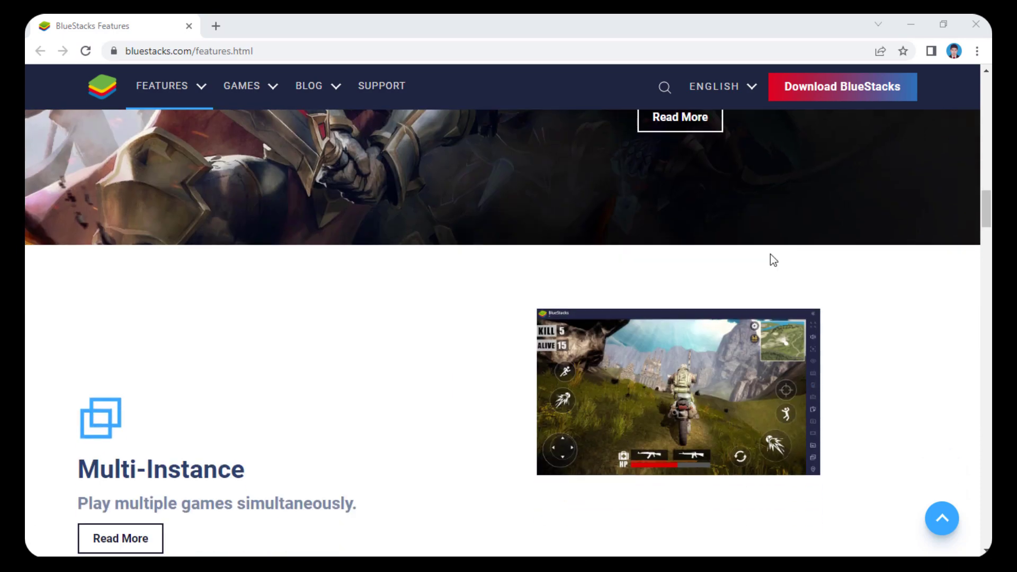
{"action": "scroll", "scroll_direction": "down", "scroll_amount": 3}
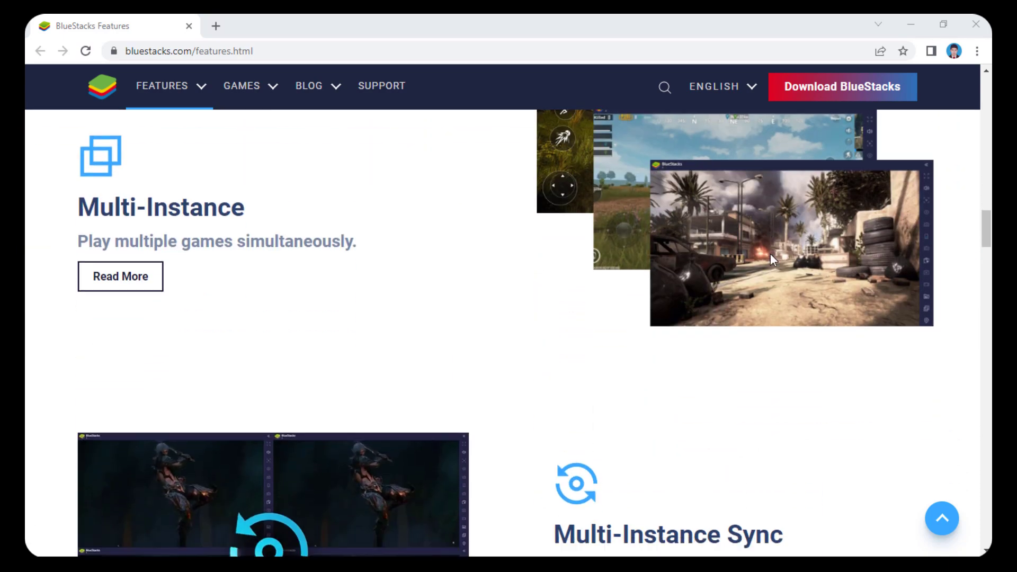
{"action": "scroll", "scroll_direction": "down", "scroll_amount": 3}
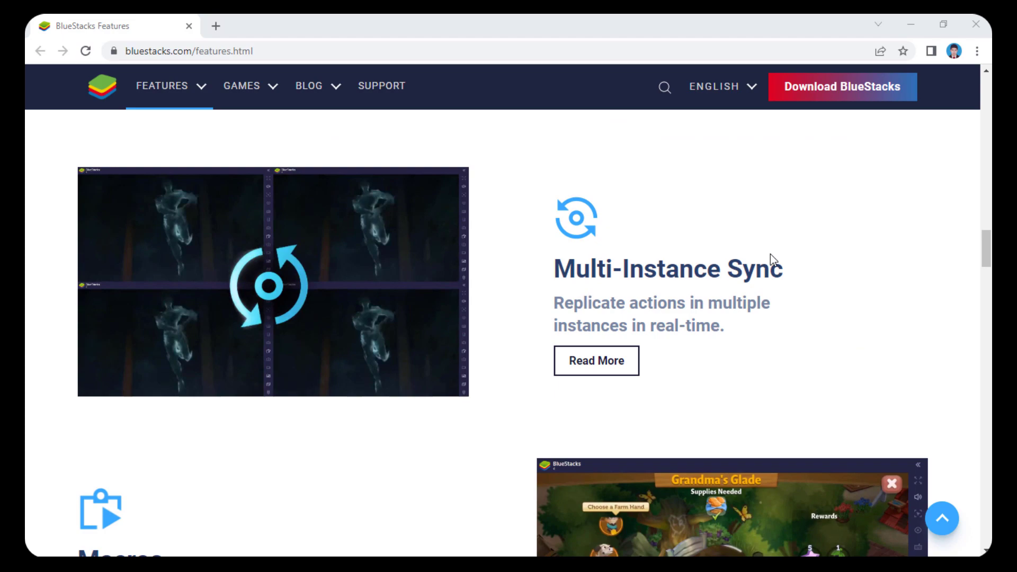
{"action": "scroll", "scroll_direction": "down", "scroll_amount": 3}
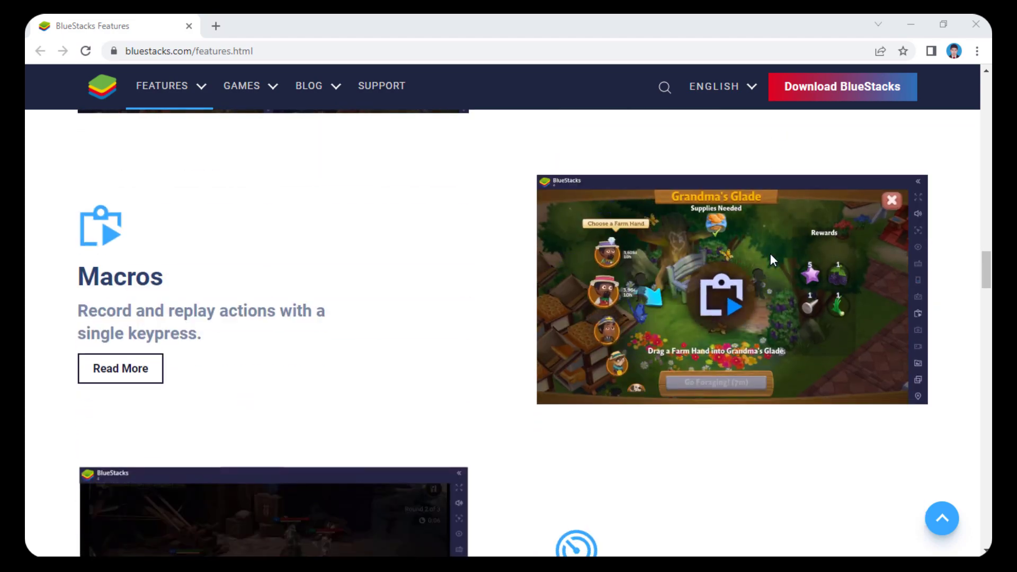
{"action": "scroll", "scroll_direction": "down", "scroll_amount": 3}
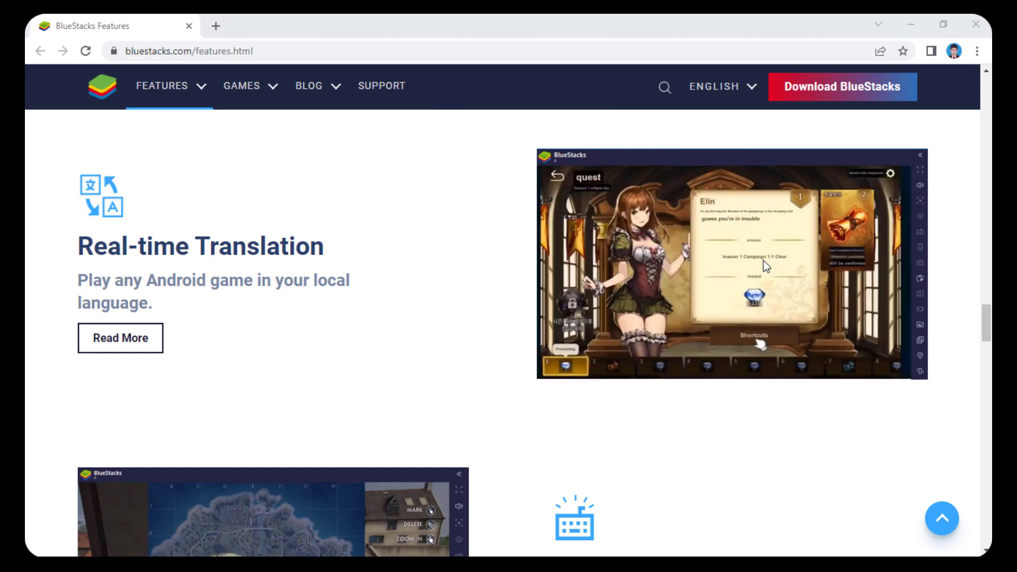
{"action": "scroll", "scroll_direction": "down", "scroll_amount": 3}
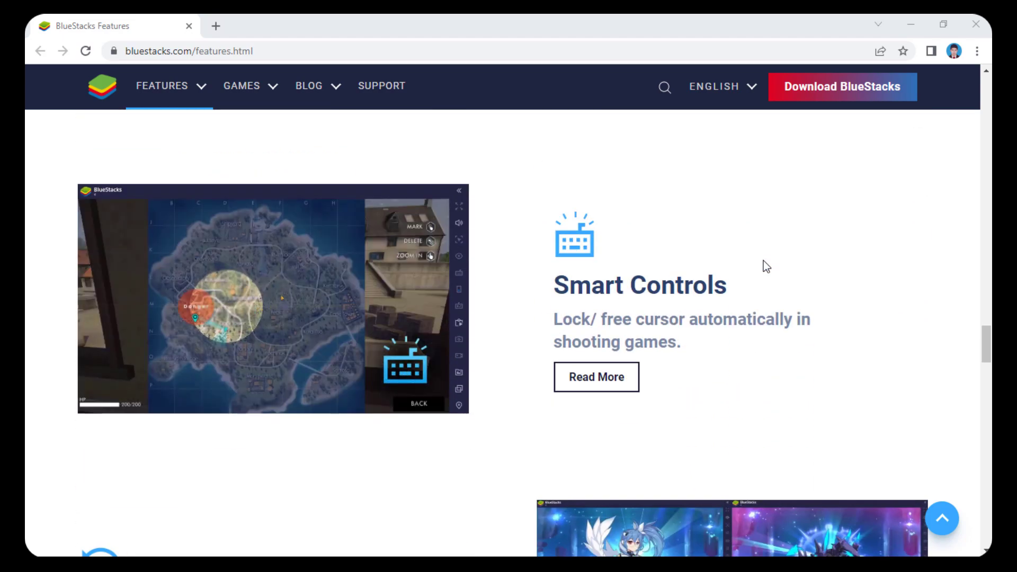
{"action": "scroll", "scroll_direction": "down", "scroll_amount": 3}
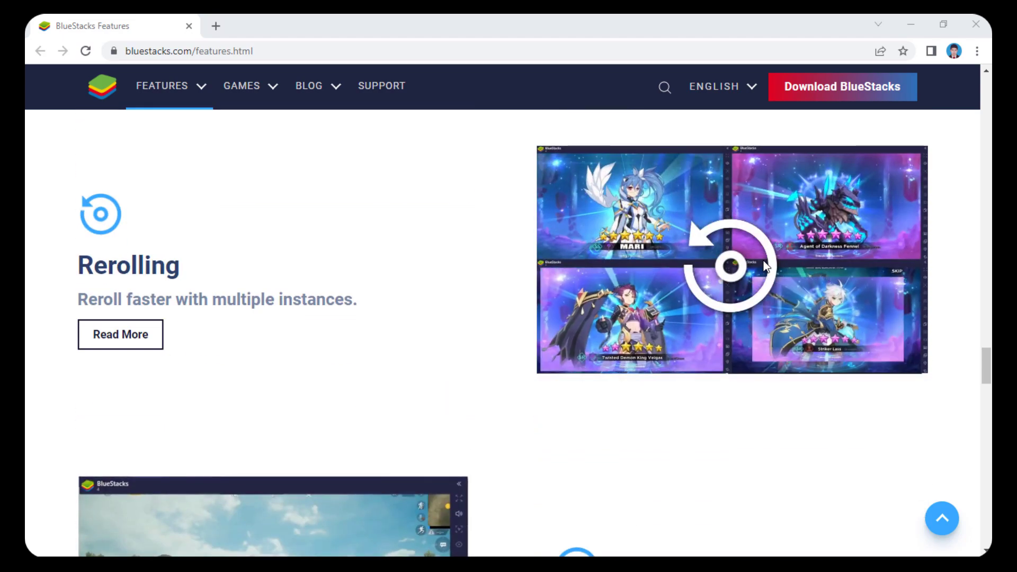
{"action": "scroll", "scroll_direction": "down", "scroll_amount": 3}
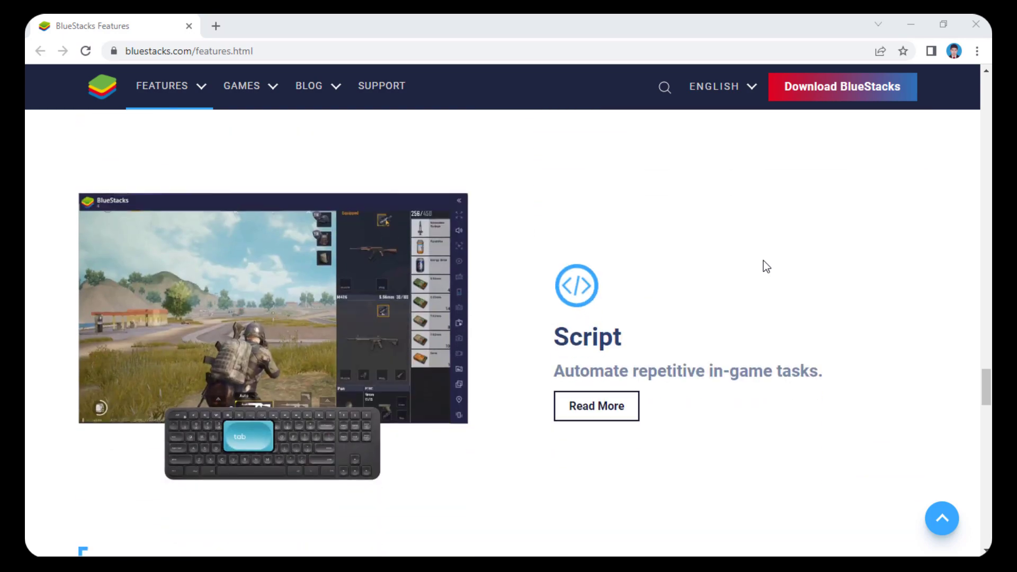
{"action": "scroll", "scroll_direction": "down", "scroll_amount": 3}
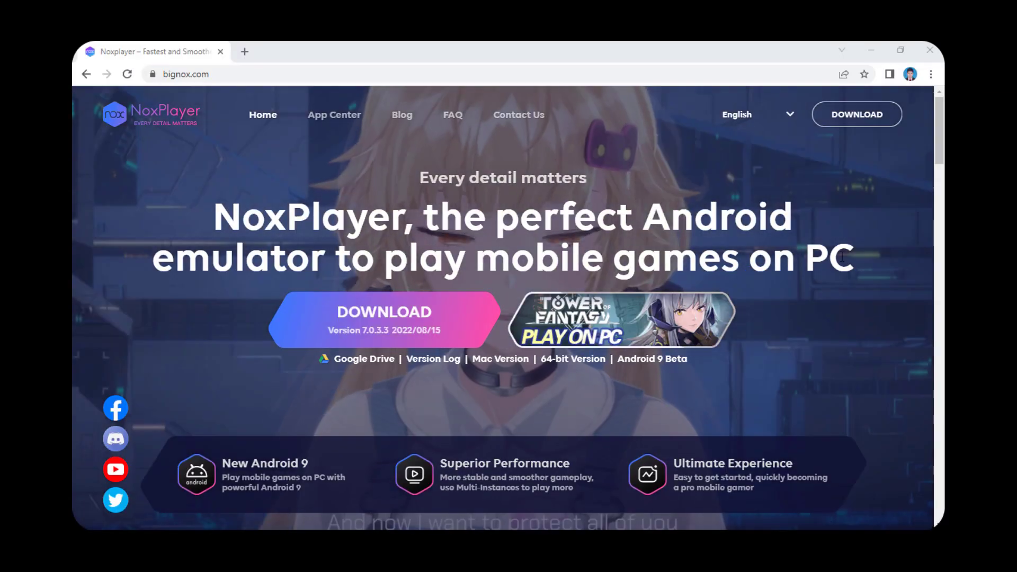
Step: Scroll the bignox.com homepage to the game grid with Dislyte, Snapchat and Among Us
{"action": "scroll", "scroll_direction": "down", "scroll_amount": 3}
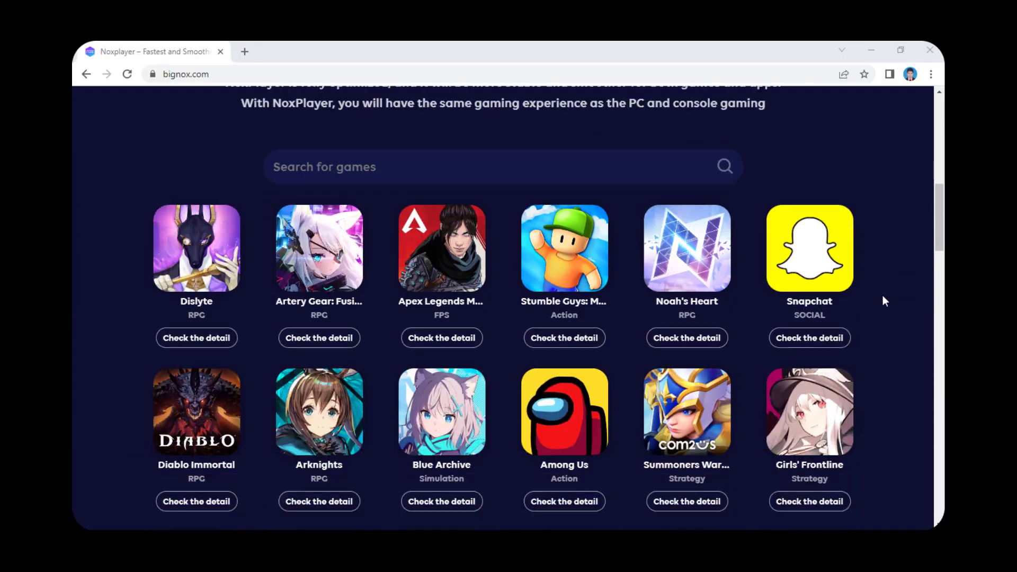
{"action": "scroll", "scroll_direction": "up", "scroll_amount": 3}
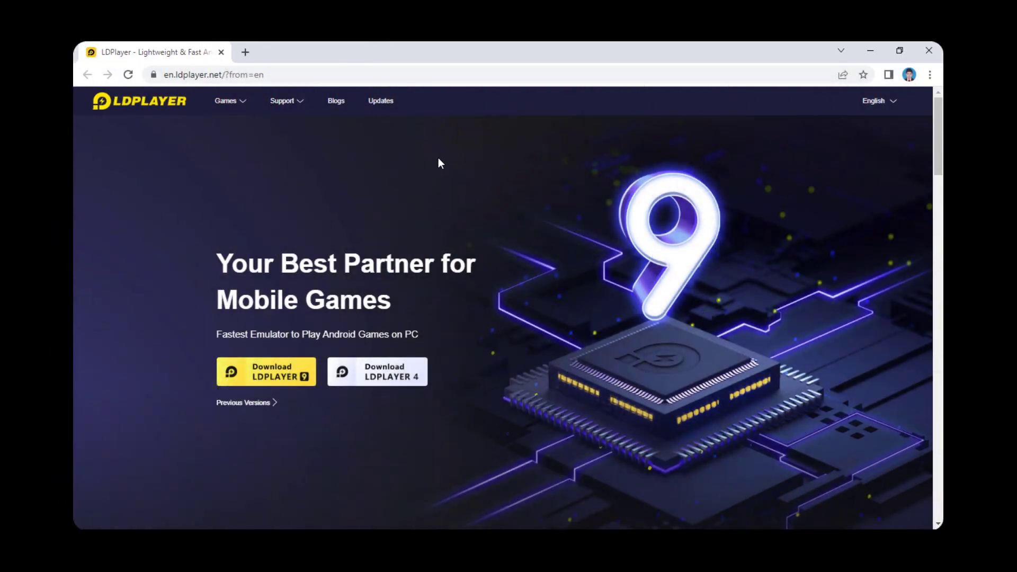
Step: Scroll the LDPlayer homepage past the performance section to the Powerful Lightweight and Trusted Emulator sections
{"action": "scroll", "scroll_direction": "down", "scroll_amount": 3}
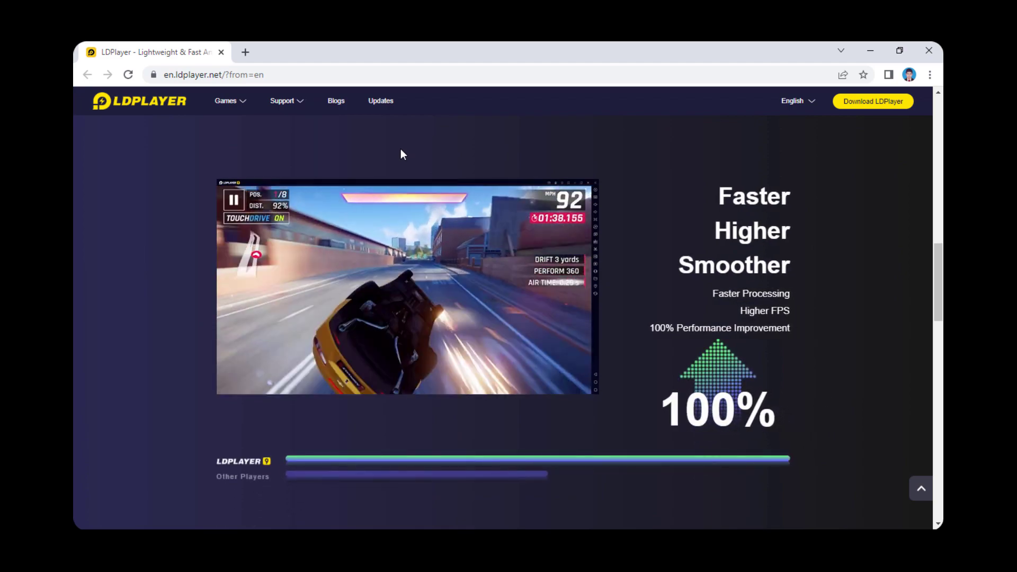
{"action": "scroll", "scroll_direction": "down", "scroll_amount": 3}
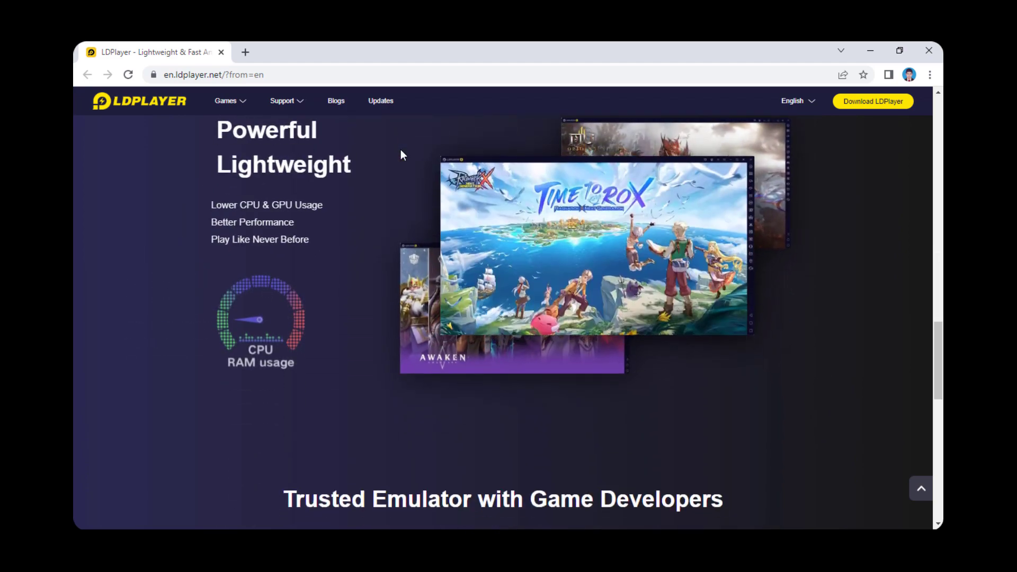
{"action": "scroll", "scroll_direction": "down", "scroll_amount": 3}
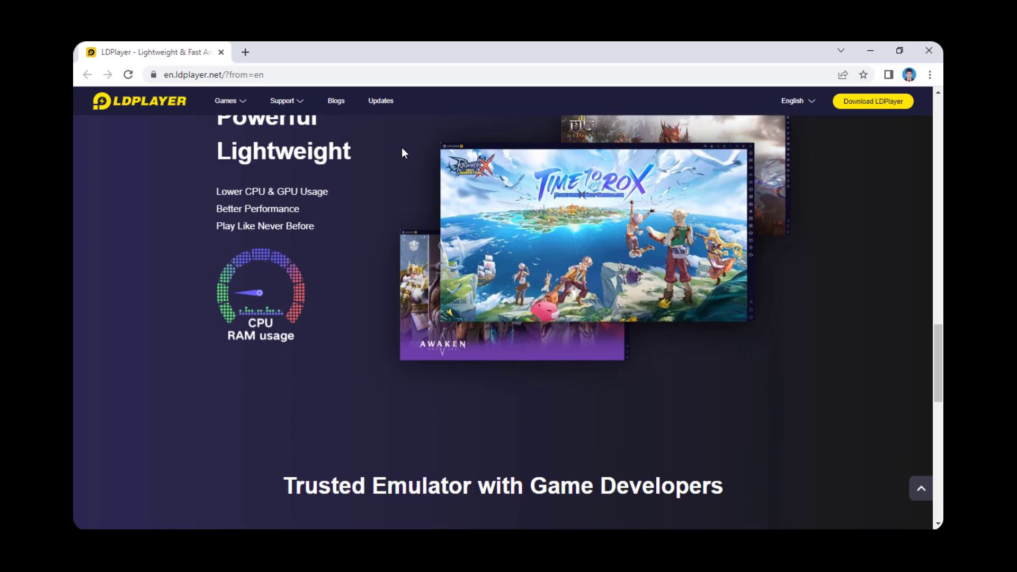
{"action": "scroll", "scroll_direction": "down", "scroll_amount": 3}
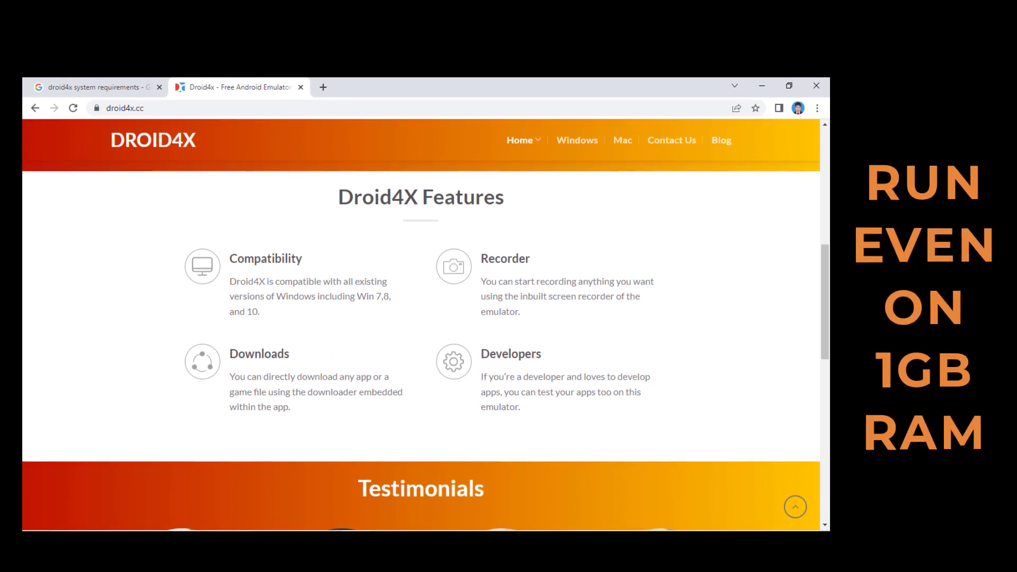
Step: Scroll droid4x.cc down to the Features section: Compatibility, Recorder, Downloads and Developers
{"action": "scroll", "scroll_direction": "down", "scroll_amount": 3}
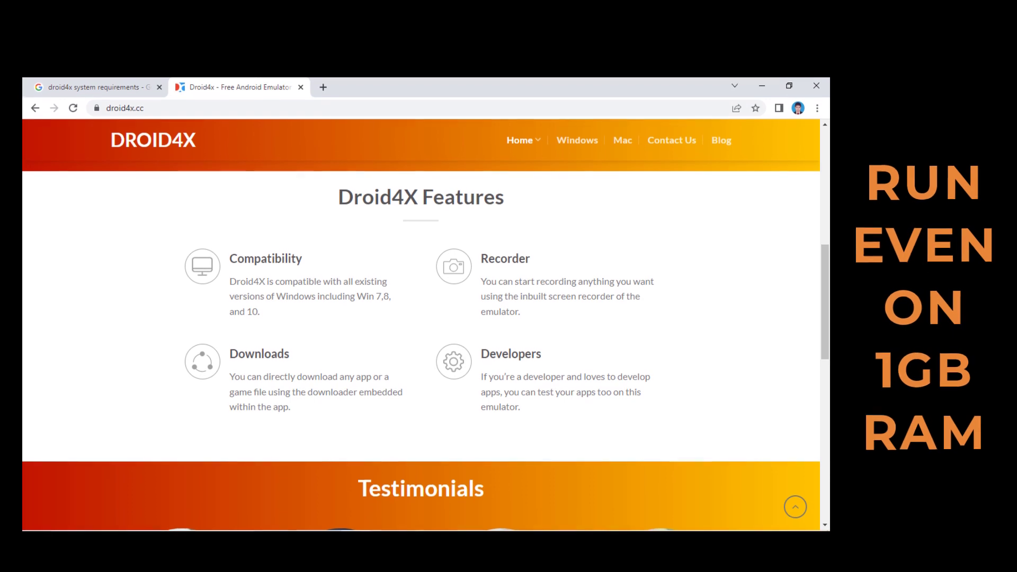
{"action": "scroll", "scroll_direction": "down", "scroll_amount": 3}
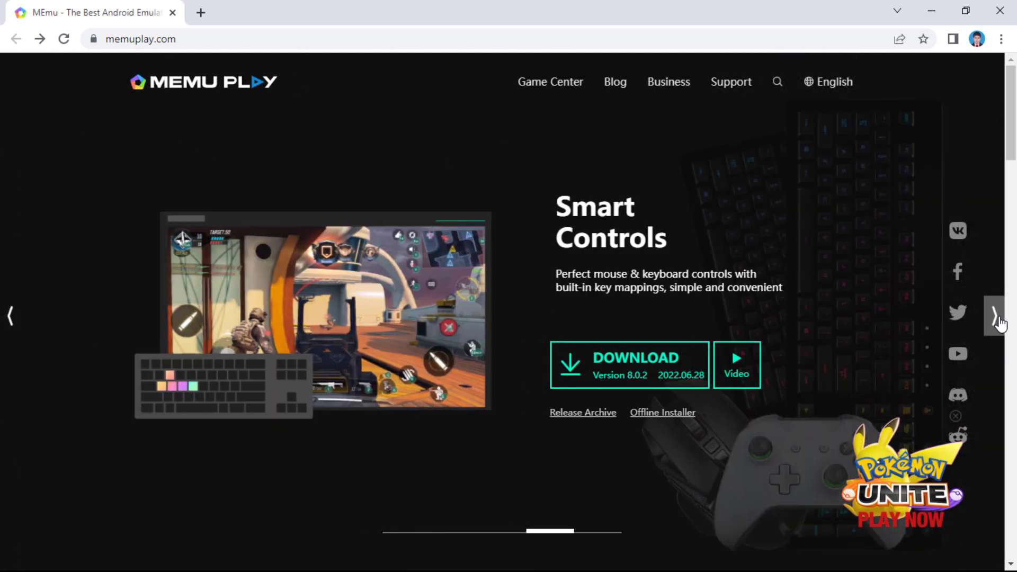
Step: Advance the memuplay.com hero carousel from Smart Controls to the Multiple Instances slide
{"action": "left_click", "coordinate": [996, 316]}
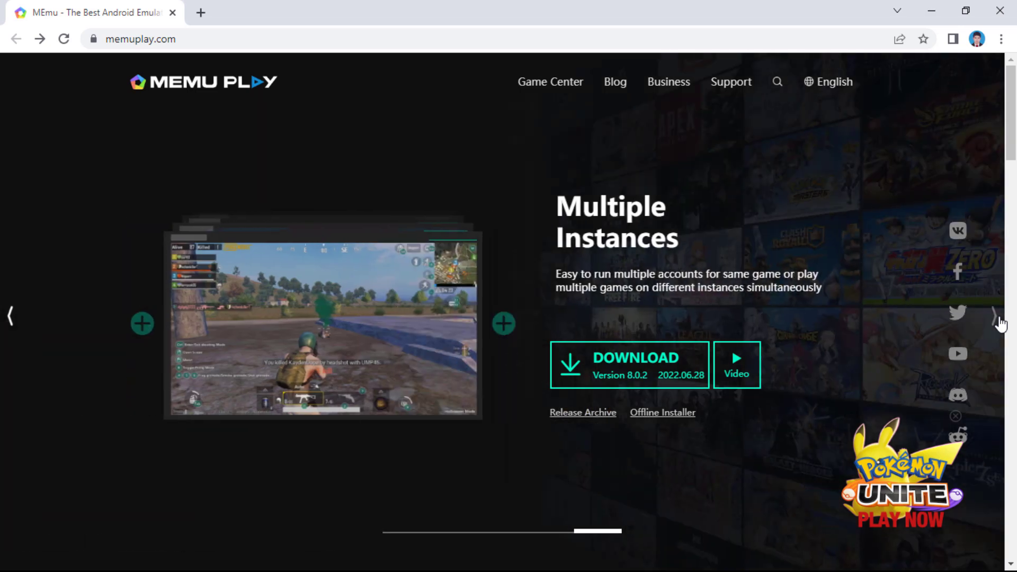